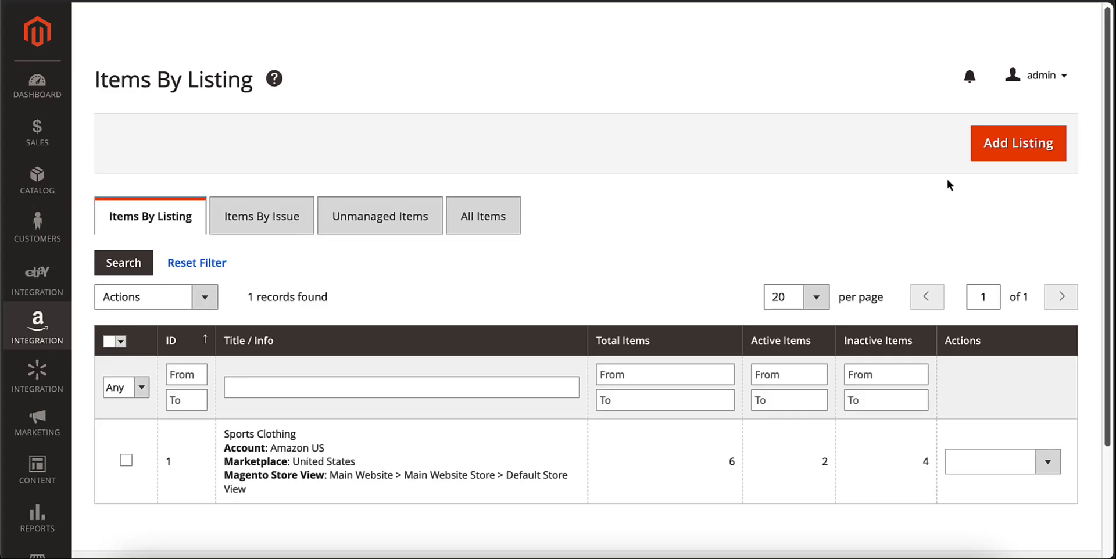
Step: Start a new listing, review Step 1 General Settings, and advance to the next step
left_click(1019, 143)
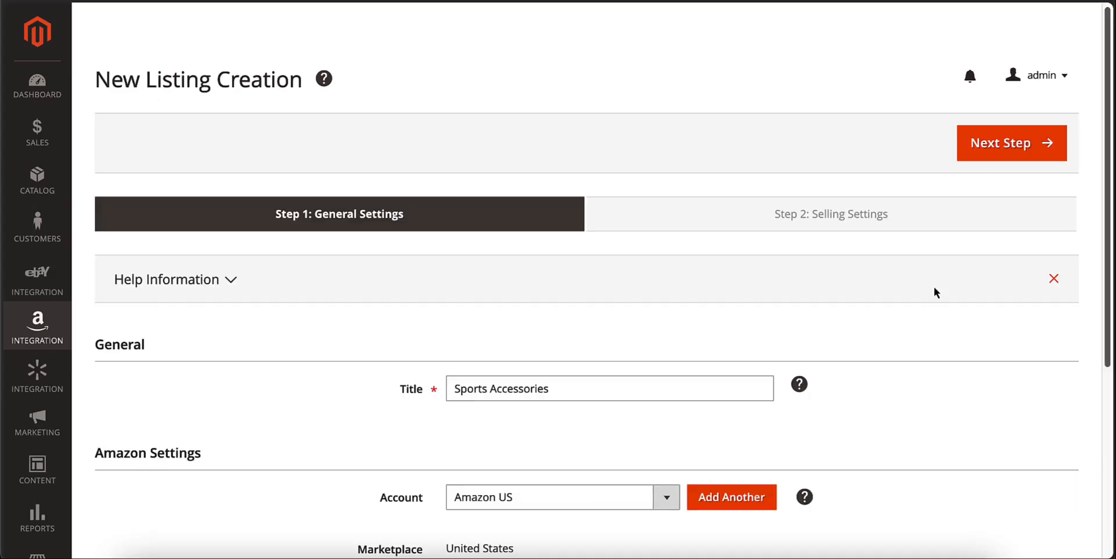
scroll("down", 3)
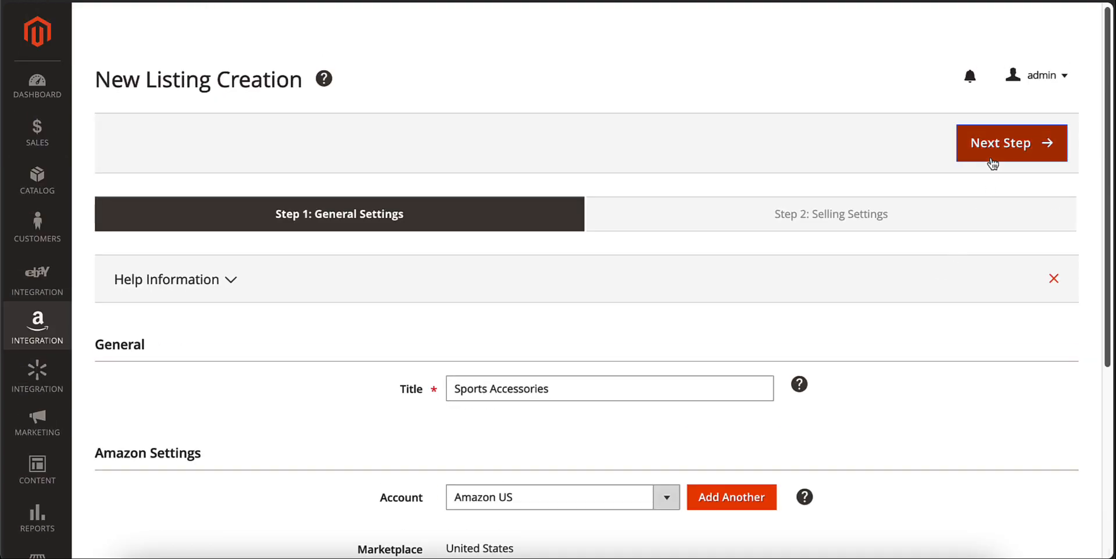
left_click(1012, 143)
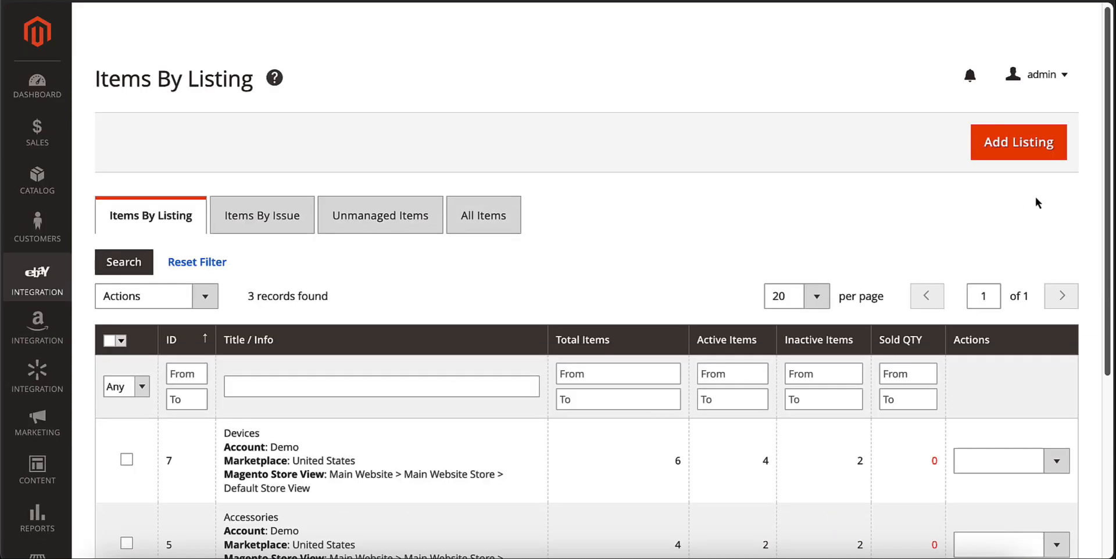
Step: In the Accessories listing, view the Add Products options and the Edit Settings choices
scroll("down", 3)
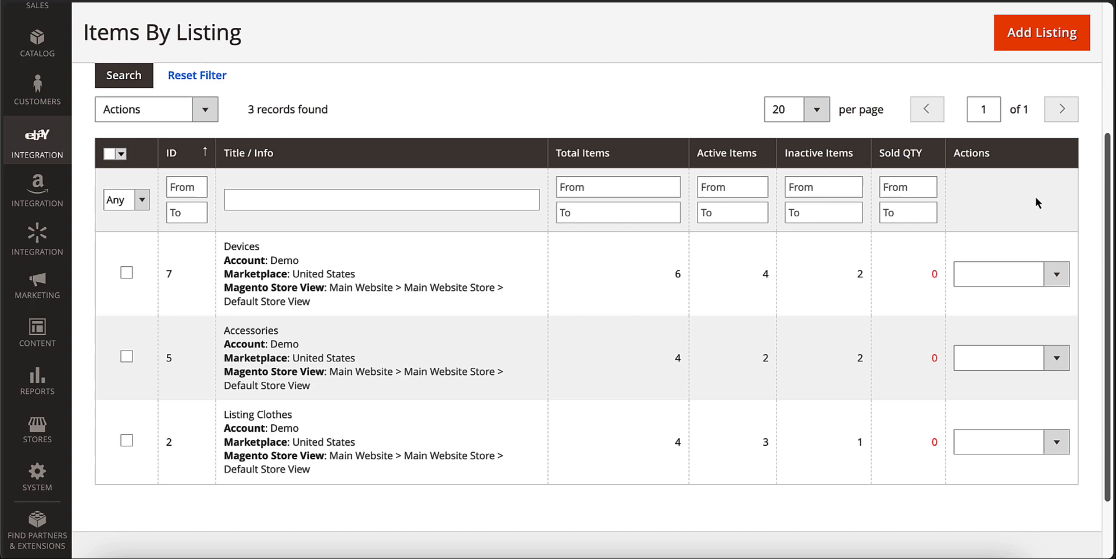
mouse_move(629, 355)
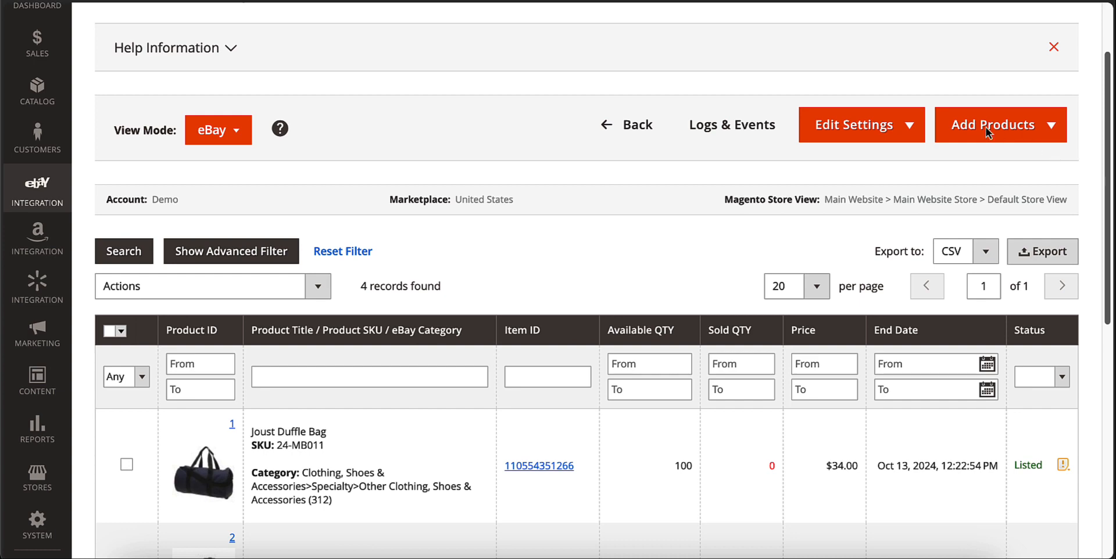
left_click(861, 125)
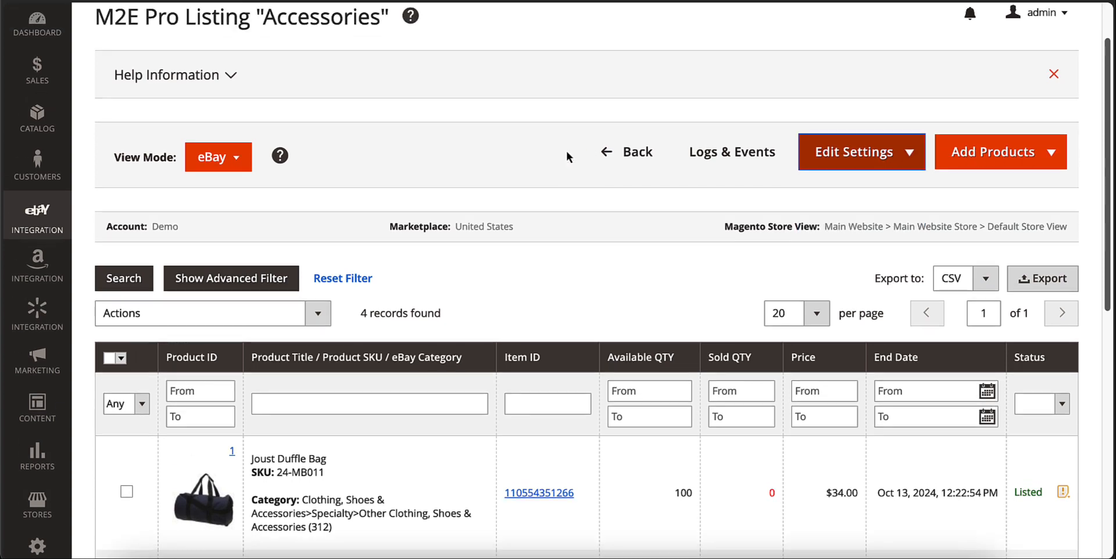
left_click(218, 157)
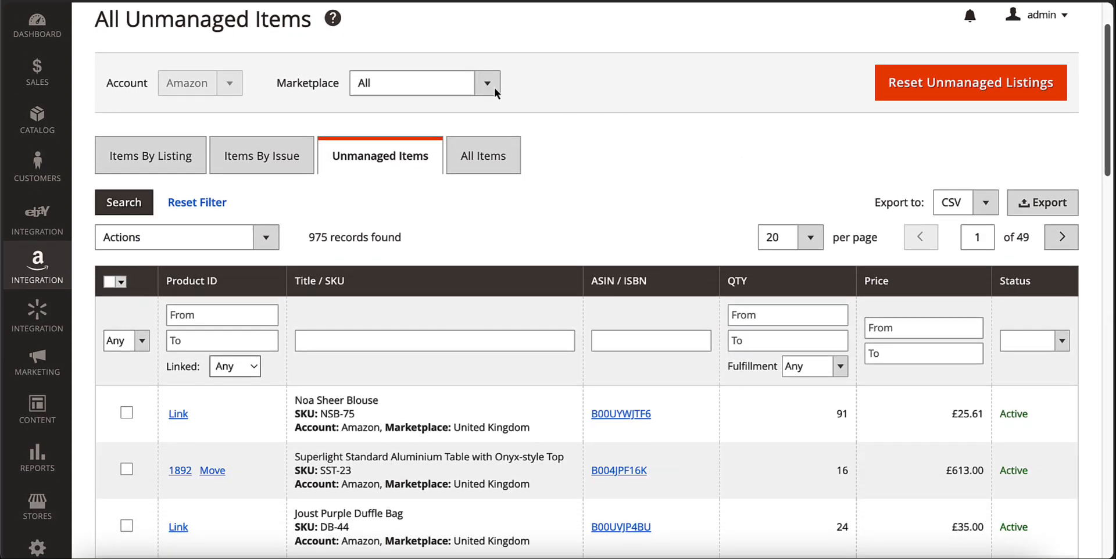
Step: Expand the Marketplace filter on Amazon Unmanaged Items, keeping it on All
left_click(487, 83)
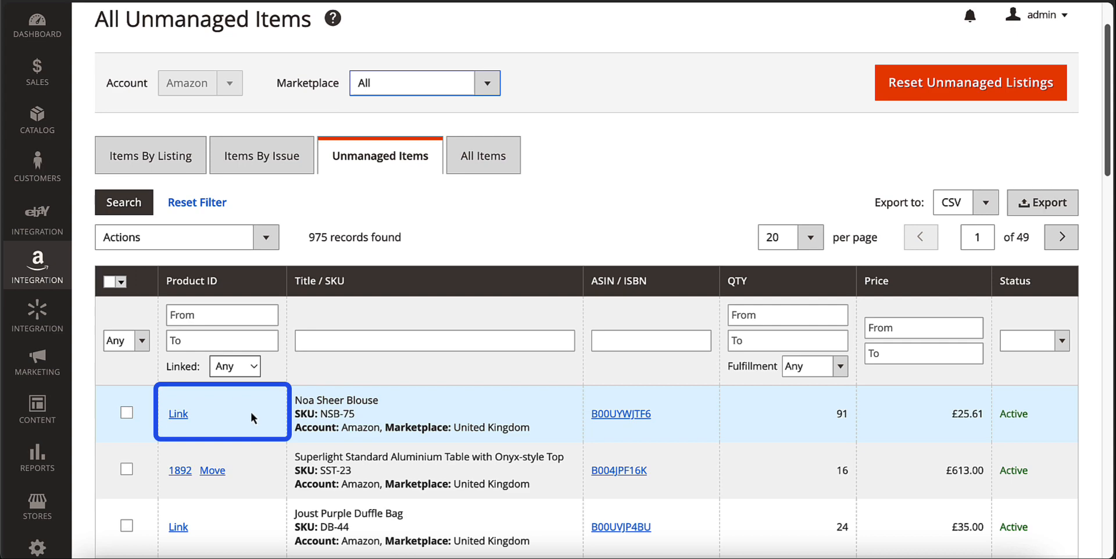
mouse_move(246, 472)
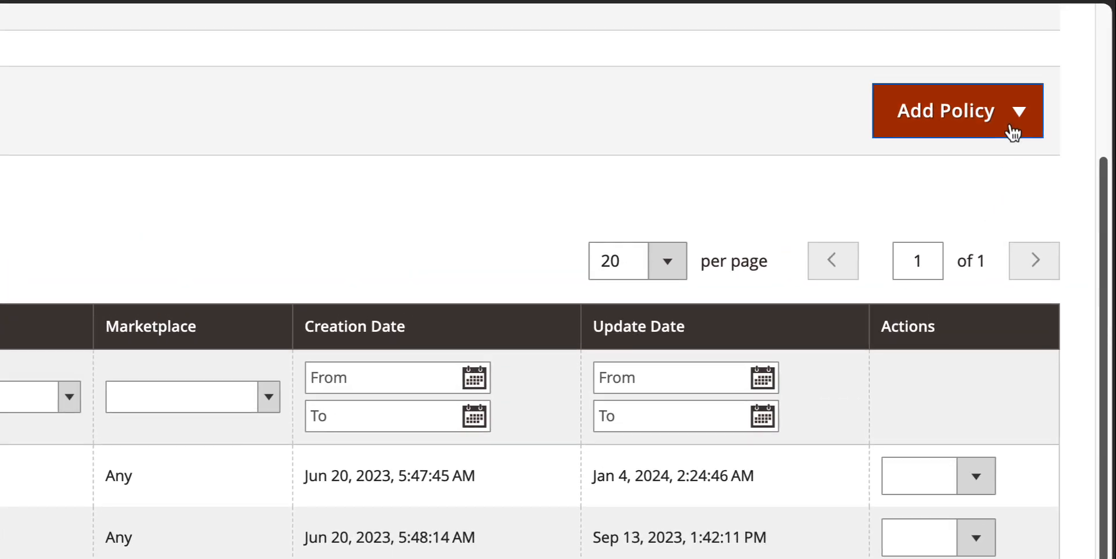
Step: Open the M2E Selling policy and add a Percentage increase price change of 5
left_click(957, 111)
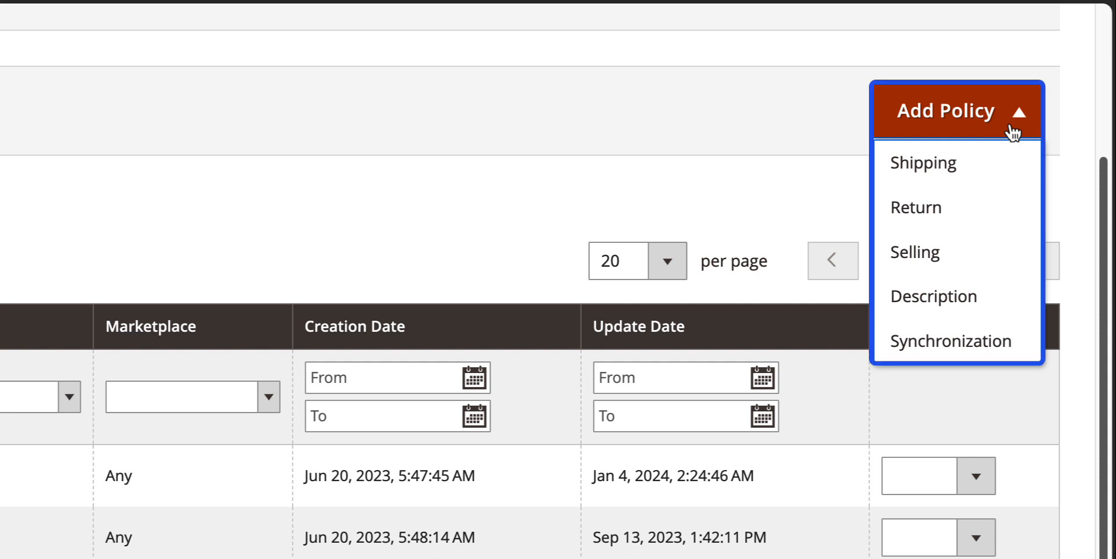
left_click(914, 252)
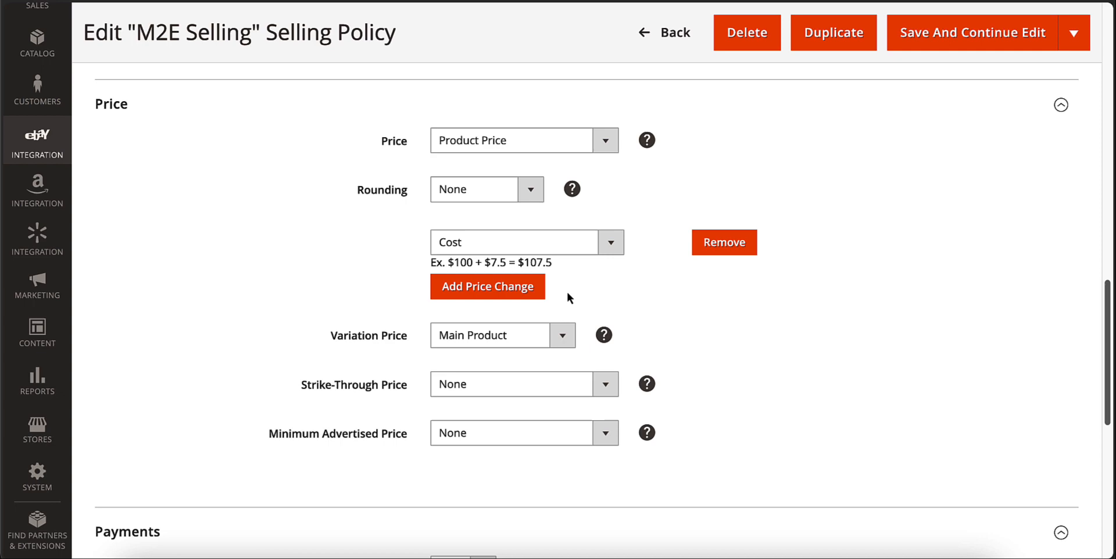
left_click(487, 287)
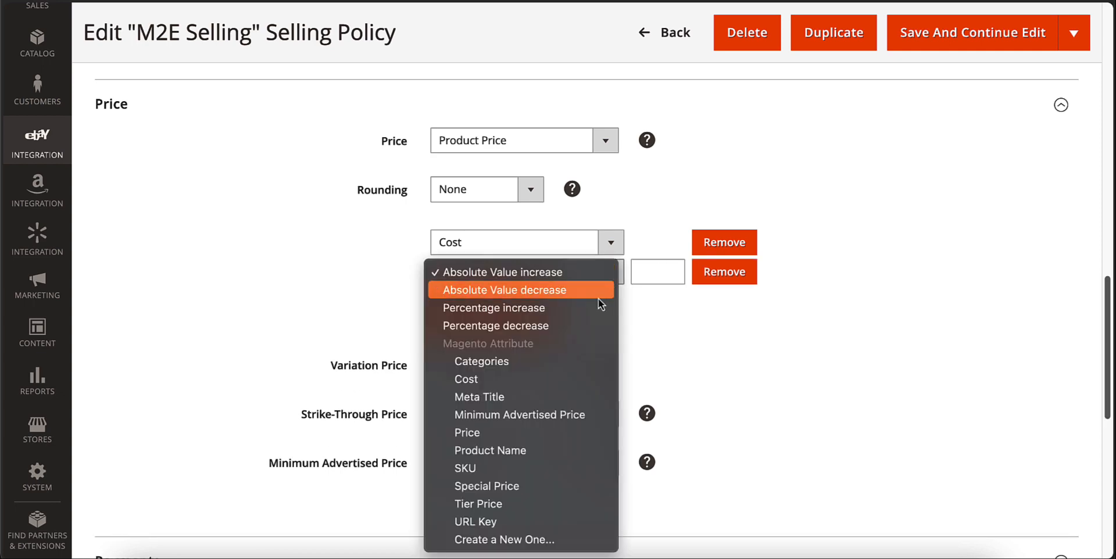
left_click(493, 307)
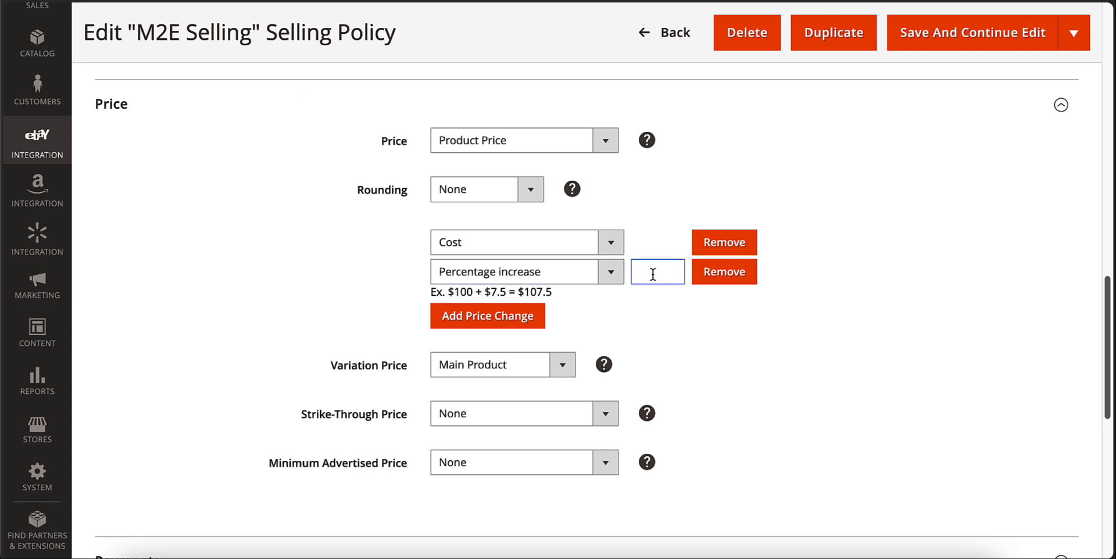
type("5")
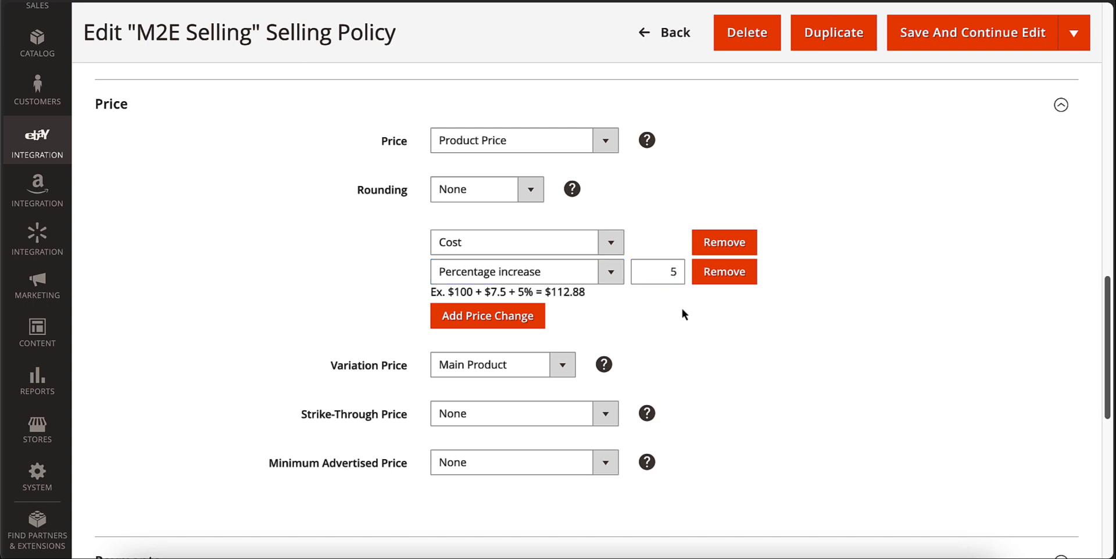
scroll("down", 3)
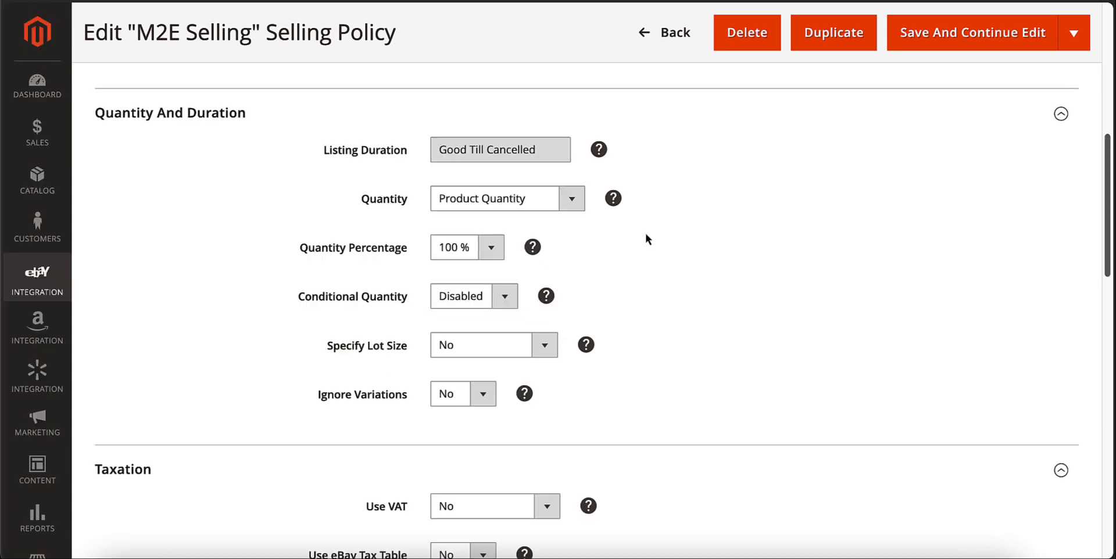
Step: List 70% of product quantity, enable Conditional Quantity, and set minimum quantity to 23
left_click(491, 247)
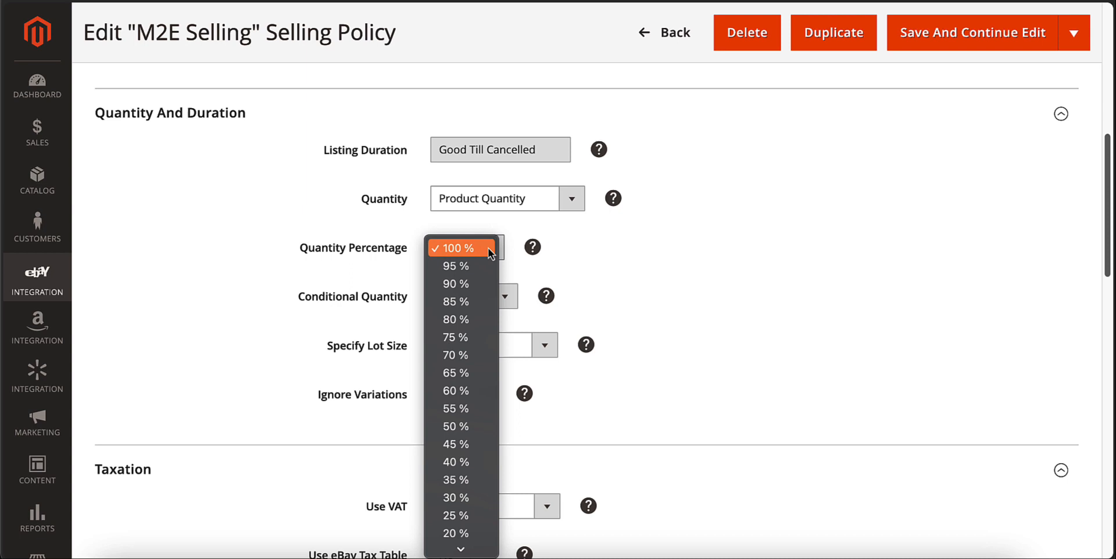
left_click(454, 355)
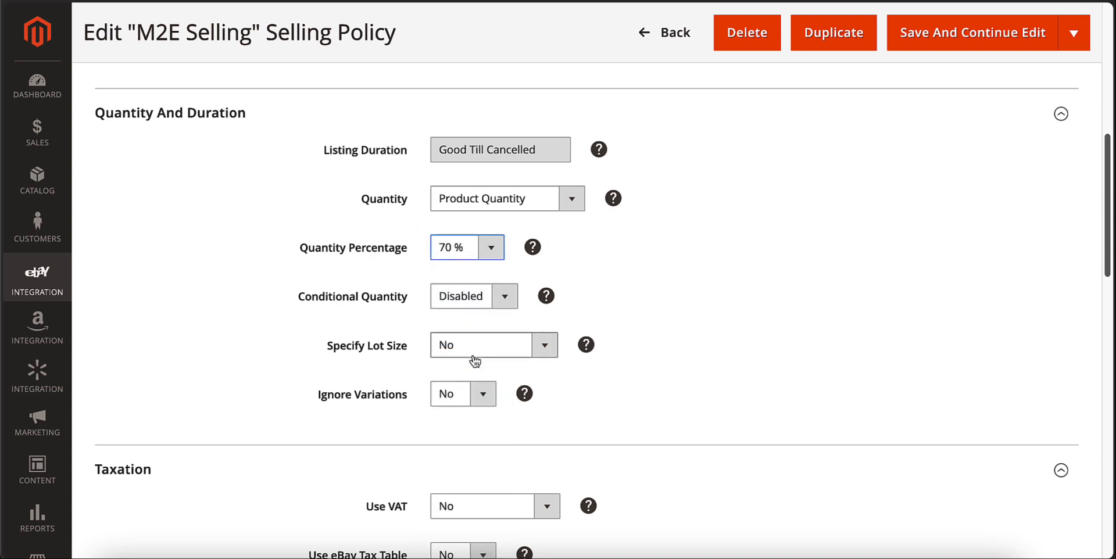
left_click(473, 296)
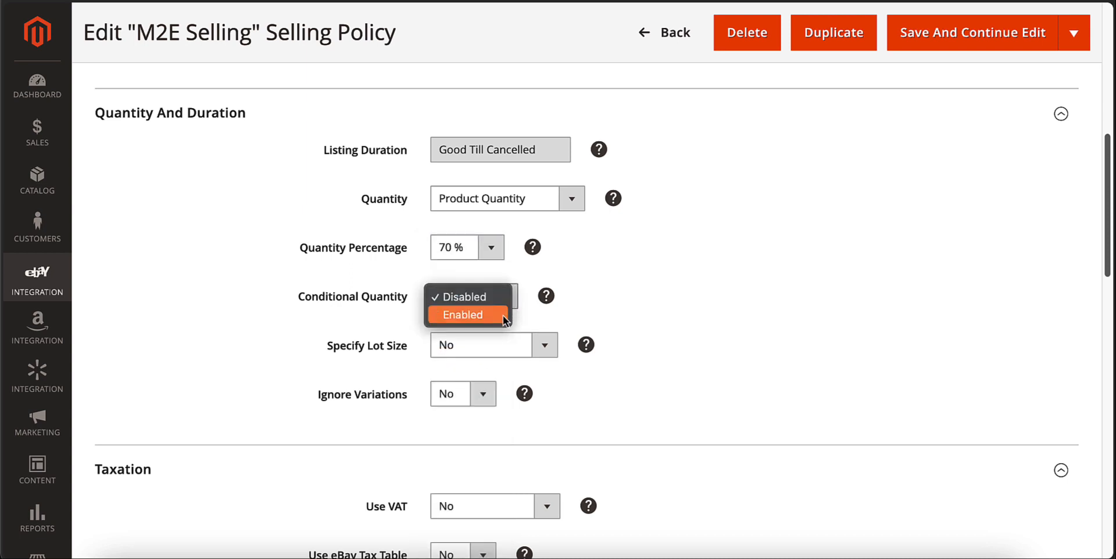
left_click(463, 314)
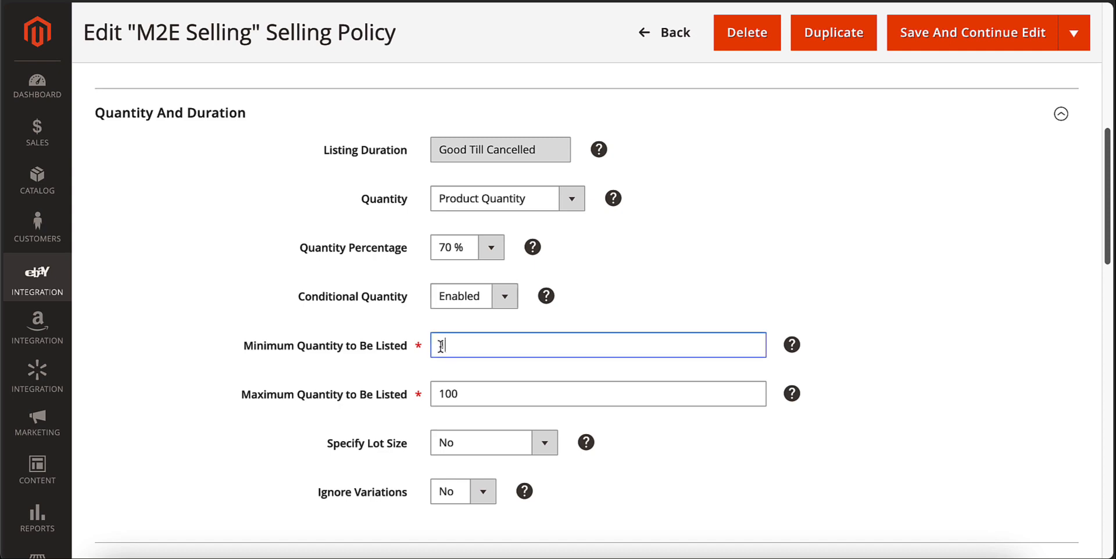
type("23")
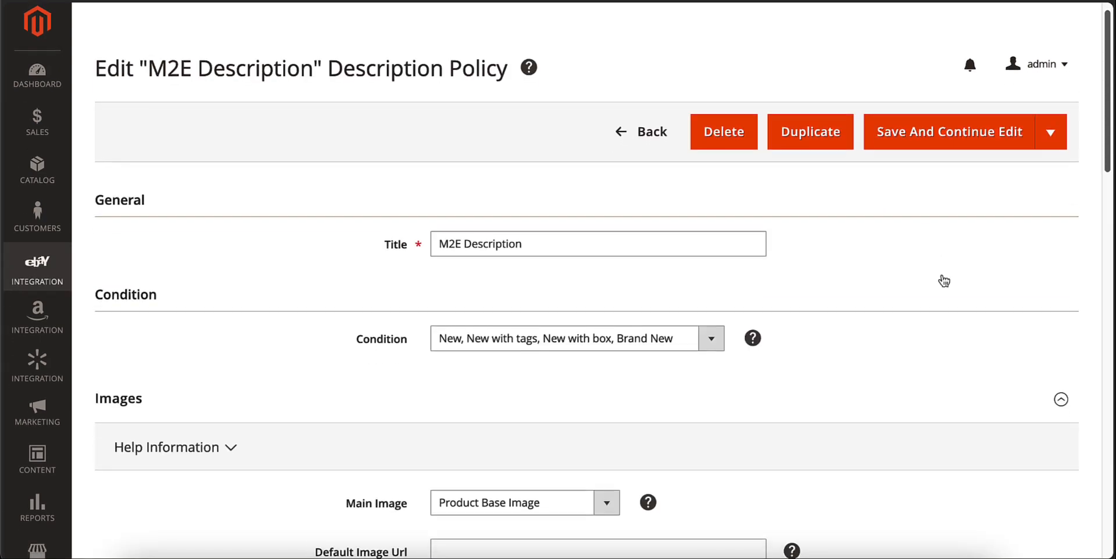
Step: Scroll down through the M2E Description policy form
scroll("down", 3)
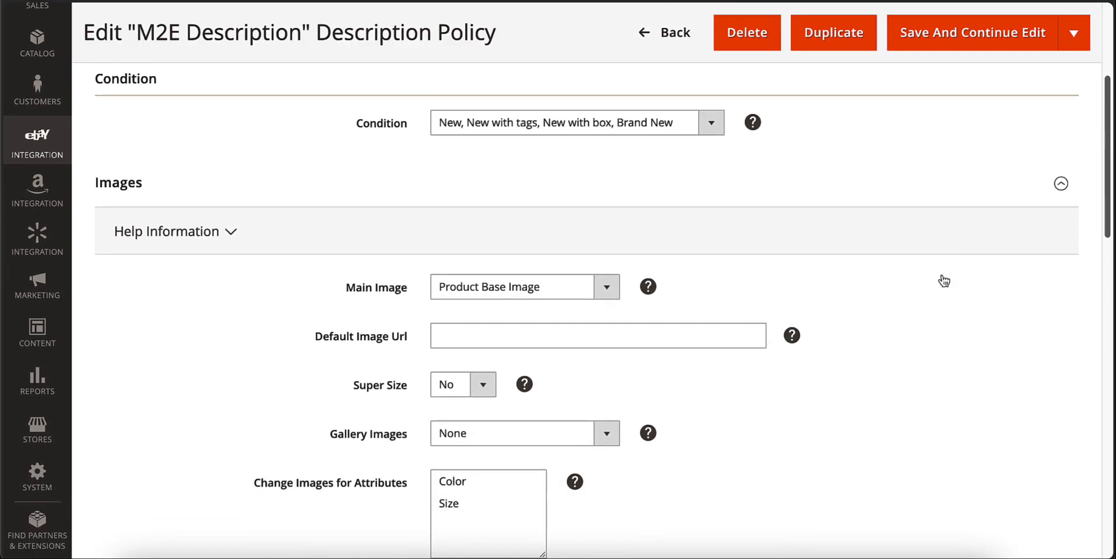
scroll("down", 3)
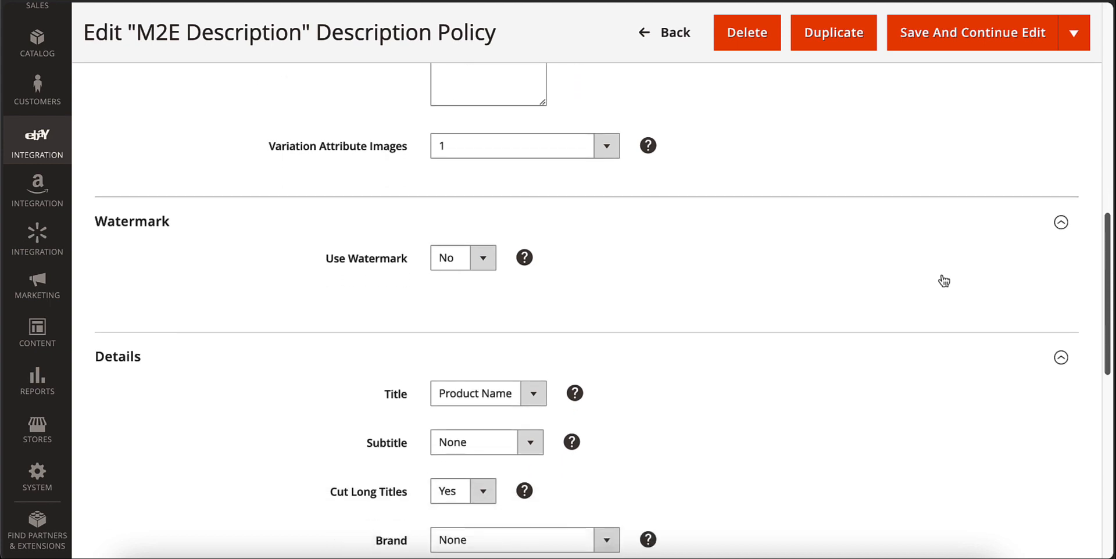
scroll("down", 3)
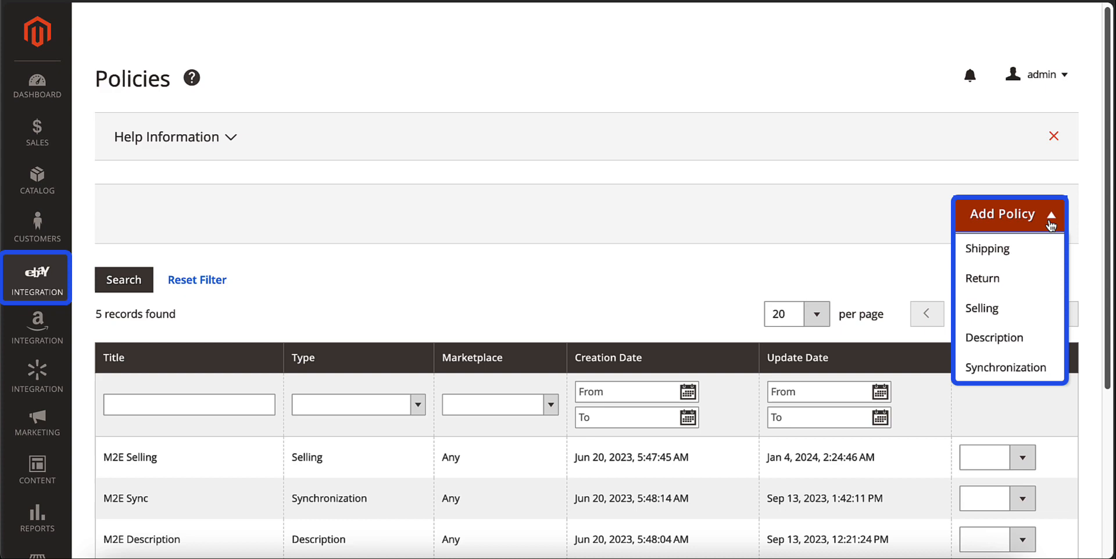
Step: Open the Walmart Integration policies and choose from the Add Policy type list
left_click(36, 326)
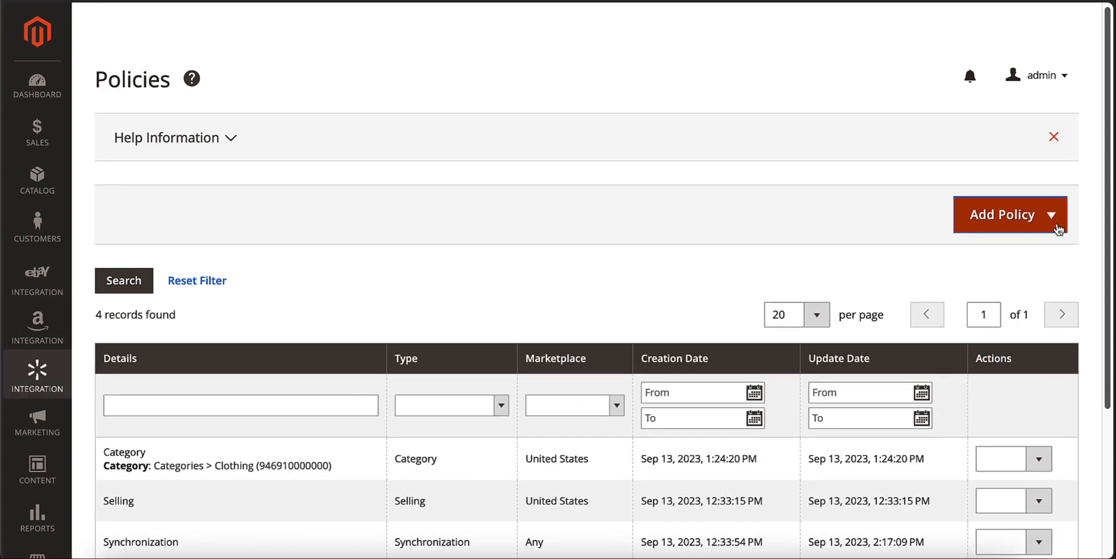
left_click(1035, 214)
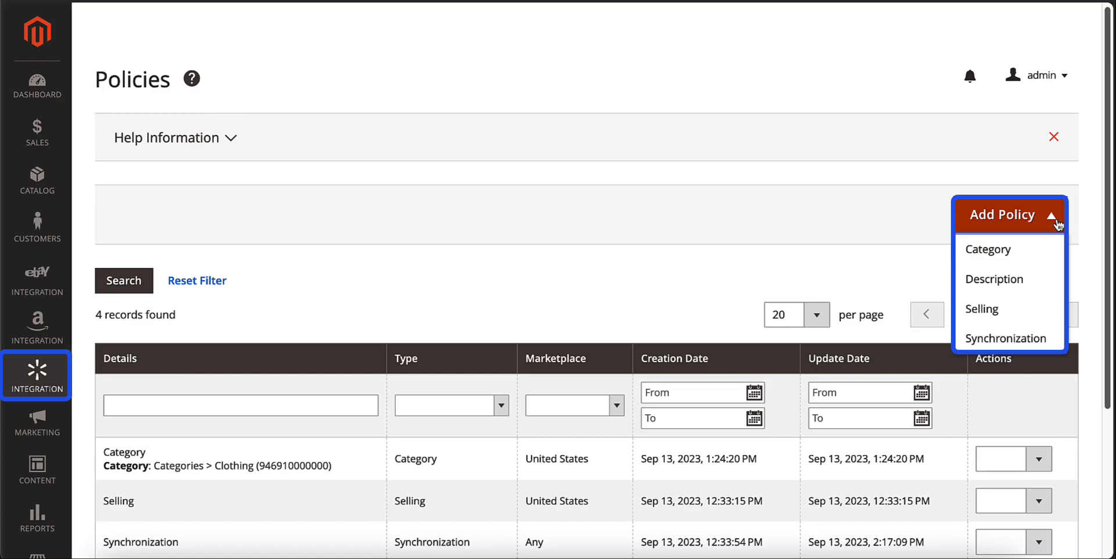
left_click(1006, 338)
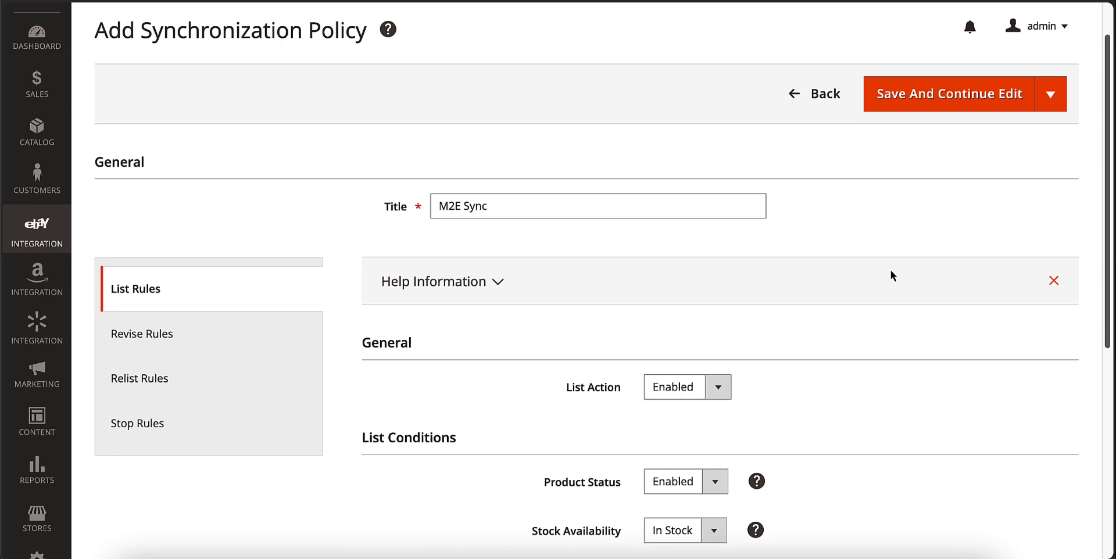
Step: Show the M2E Sync policy's Stop Rules, down to the out-of-stock Stop Conditions
left_click(138, 424)
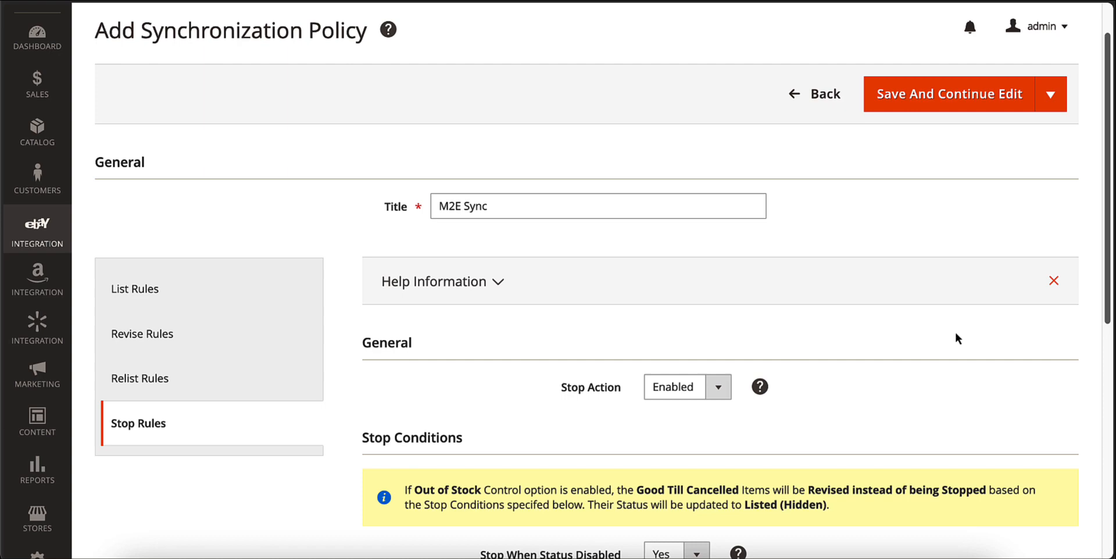
scroll("down", 3)
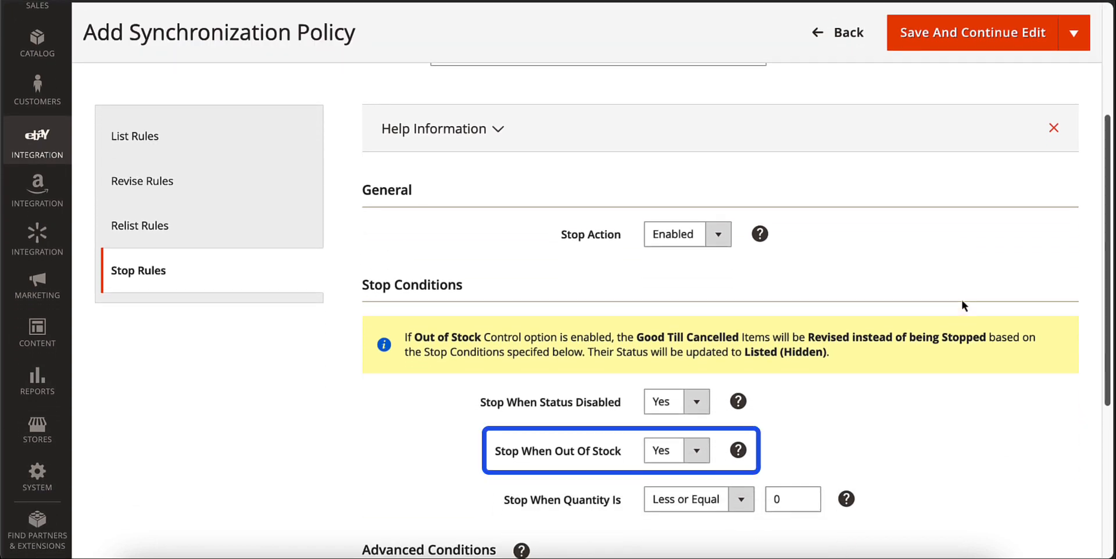
left_click(139, 226)
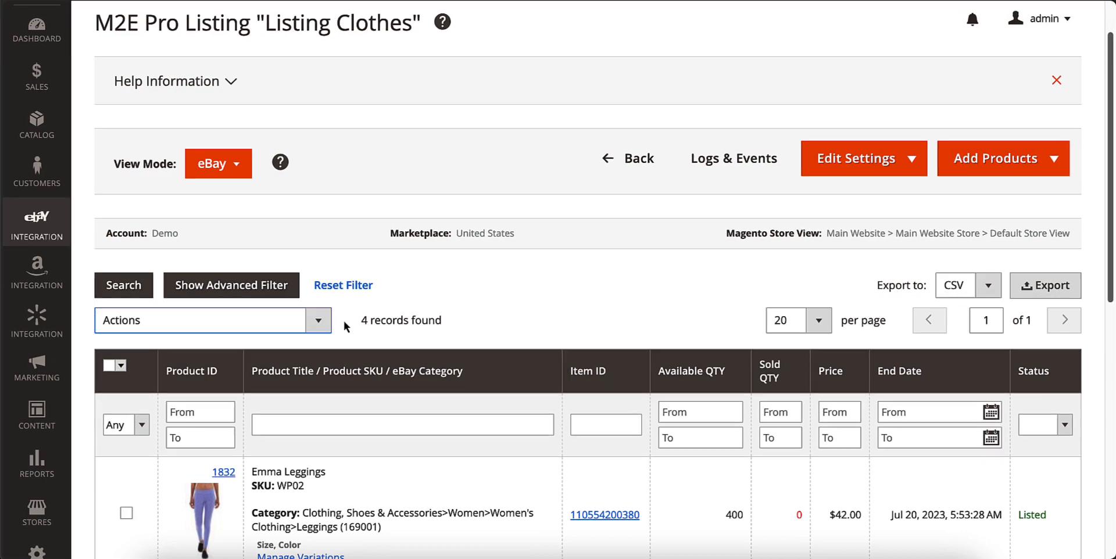
Step: Expand the Listing Clothes Actions menu offering list, revise, relist and stop
left_click(318, 320)
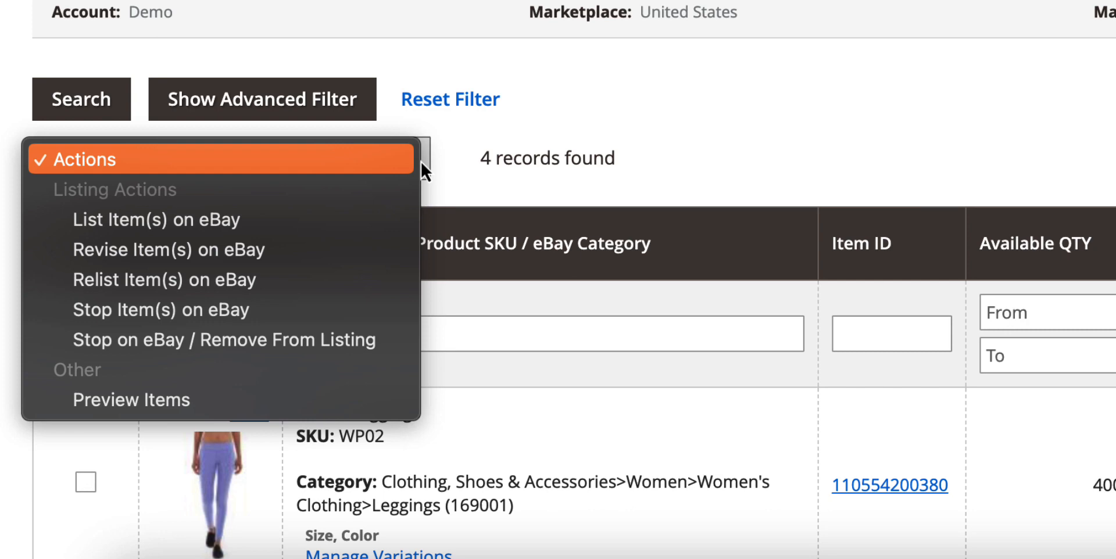
mouse_move(440, 183)
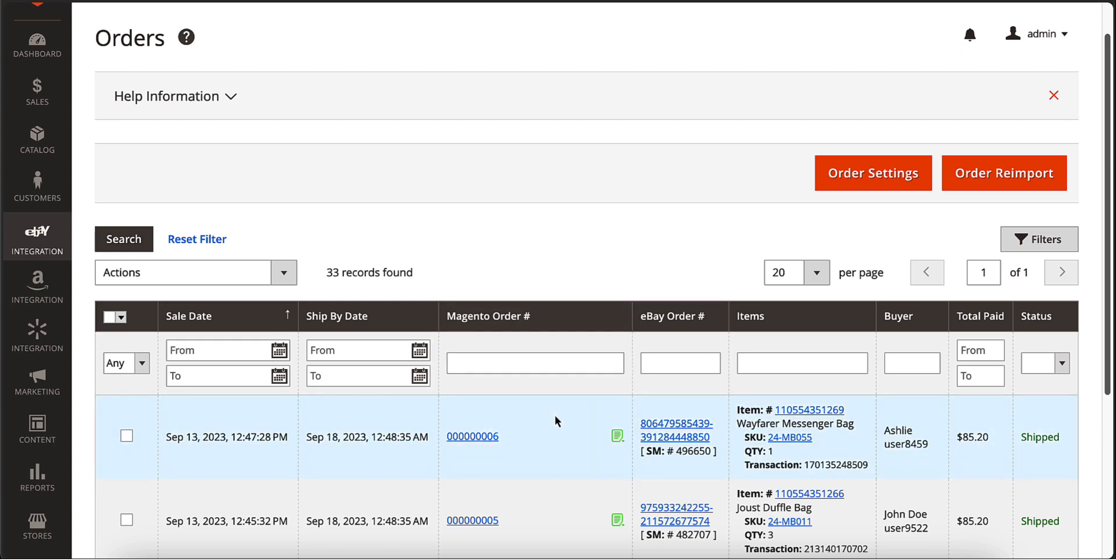
Step: Open the Wayfarer Messenger Bag order's details and scroll through them
left_click(473, 436)
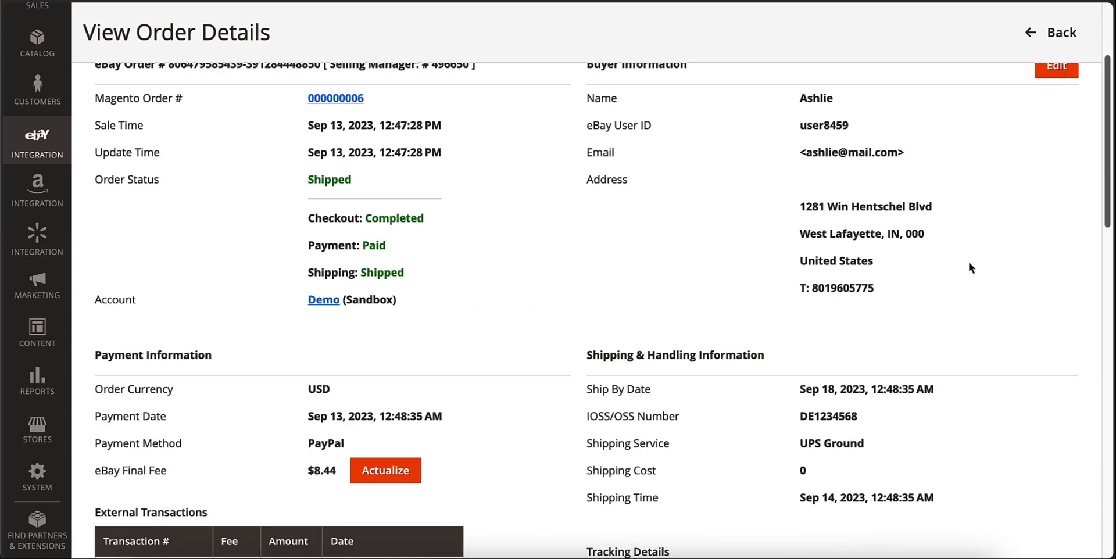
scroll("down", 3)
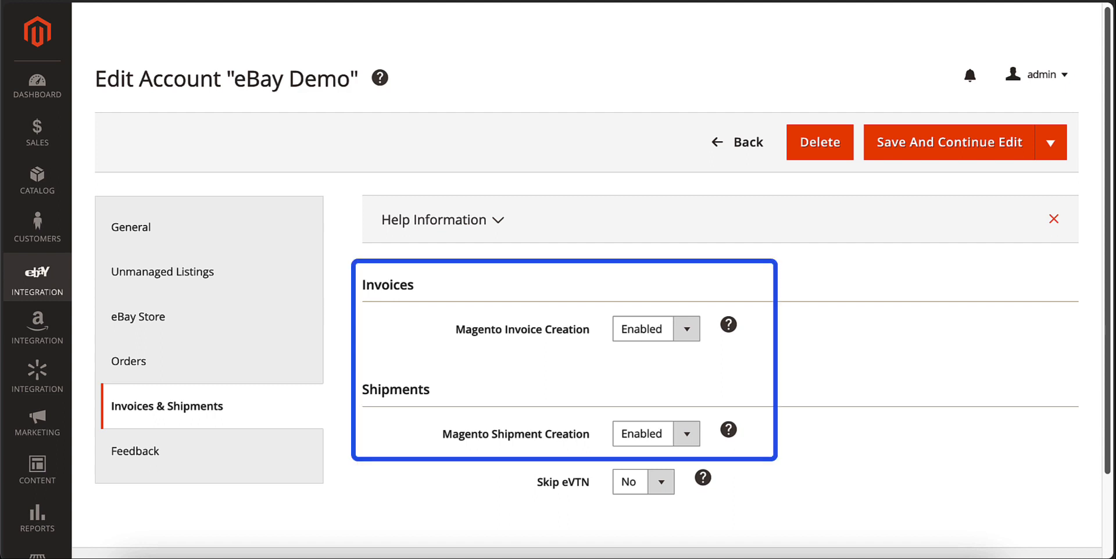
Step: Scroll through the eBay Demo Orders settings: payment-received creation, one-day reservation, eBay & Magento tax
scroll("down", 3)
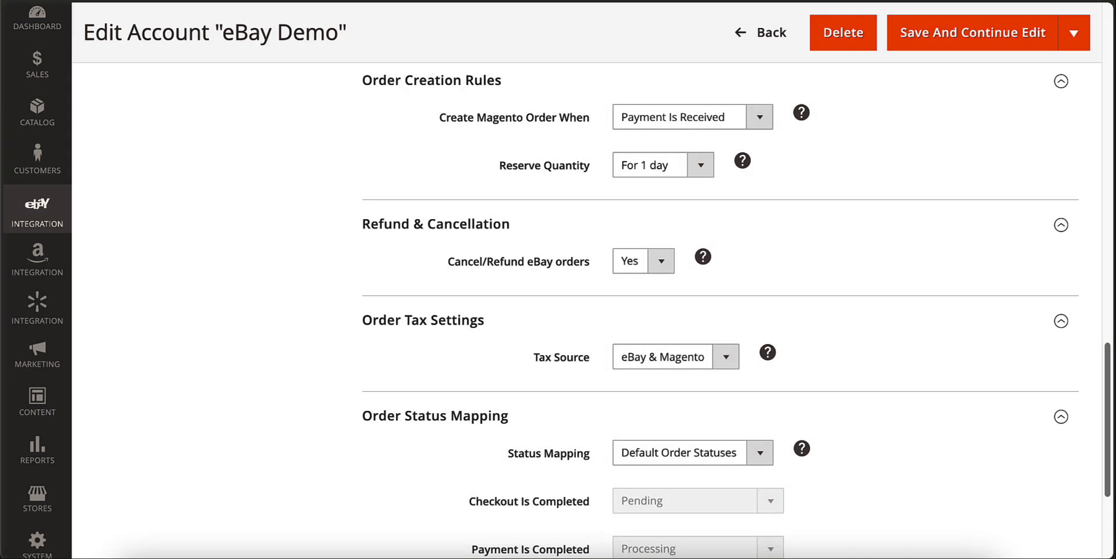